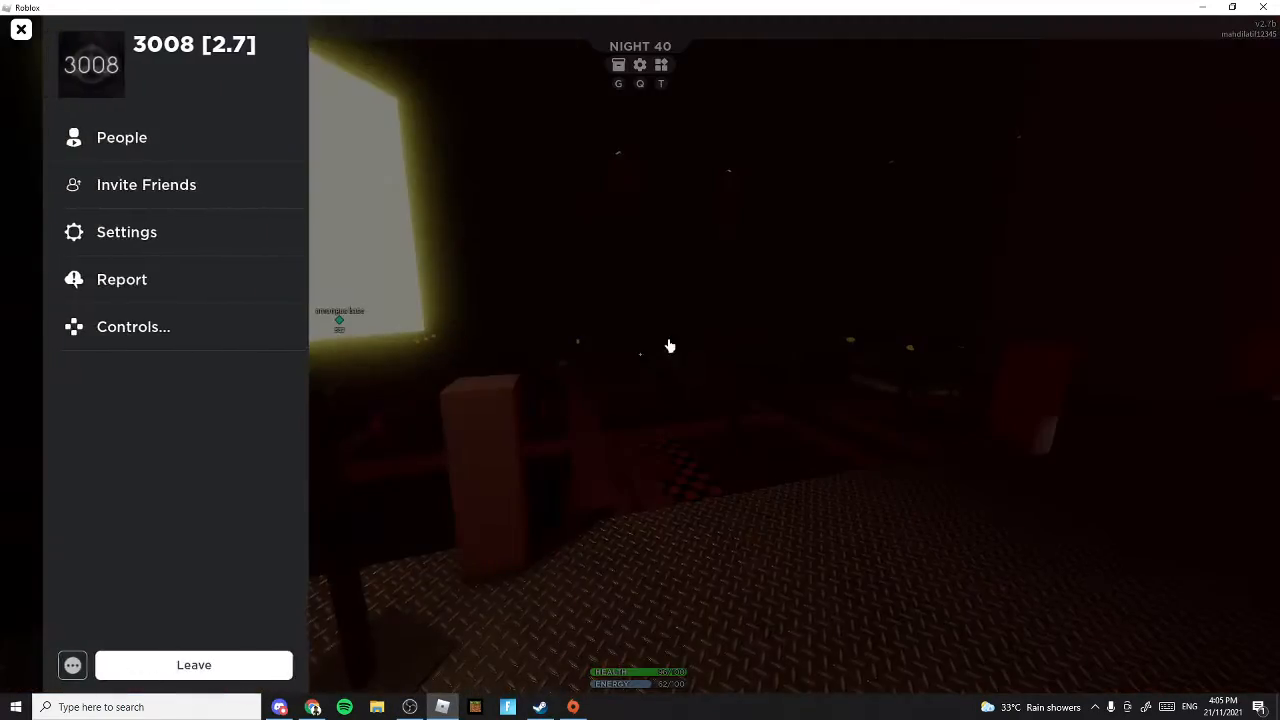
Close the Roblox game menu and resume play in the dark Night 40 store.
left_click(20, 28)
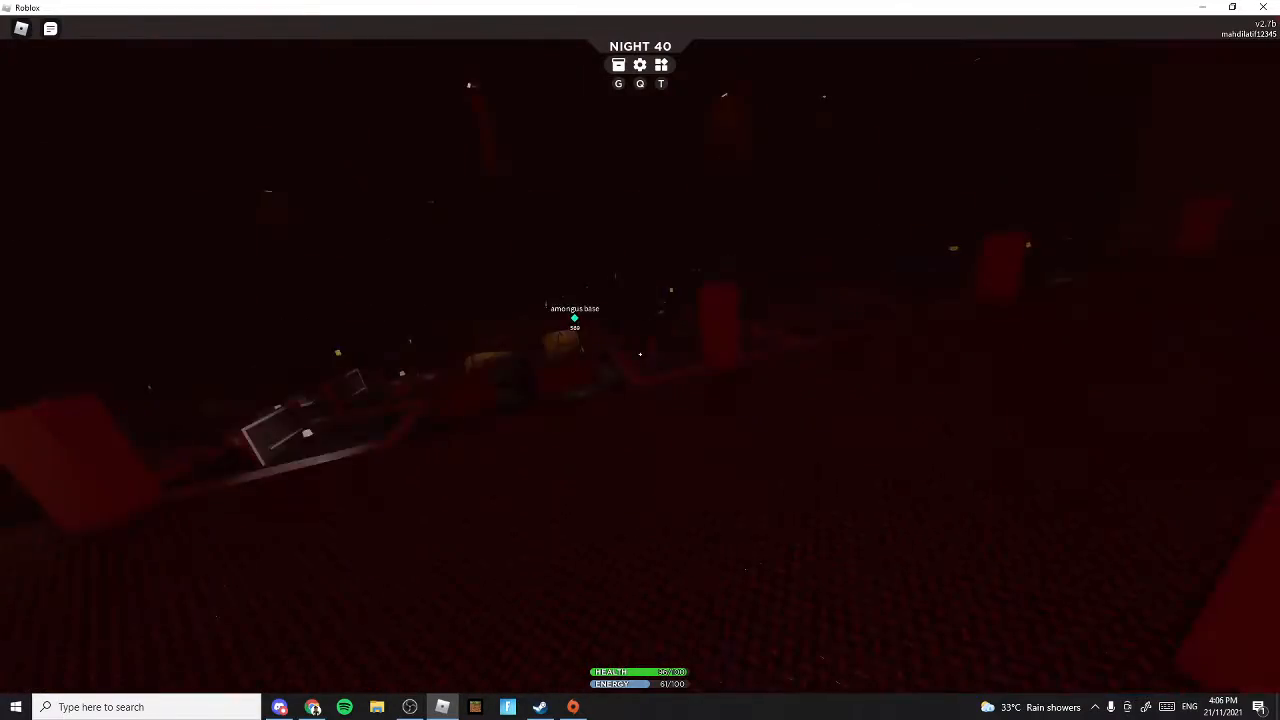
mouse_move(640, 360)
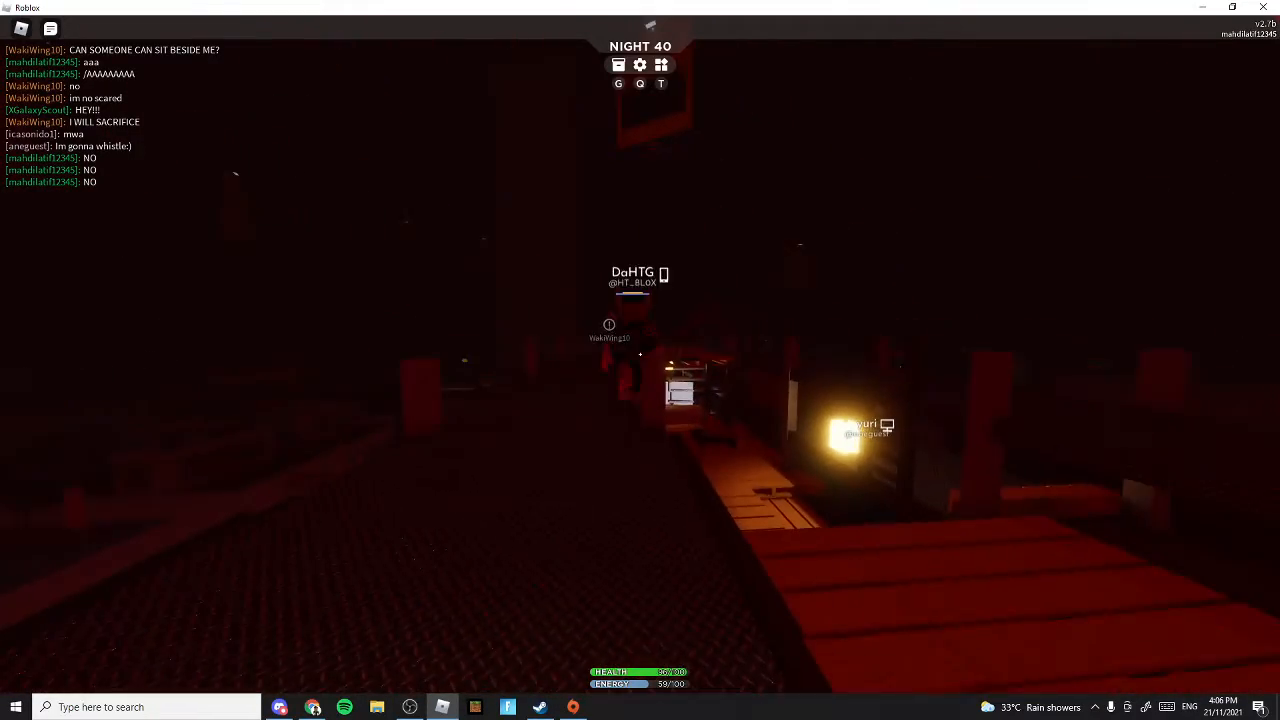
mouse_move(640, 360)
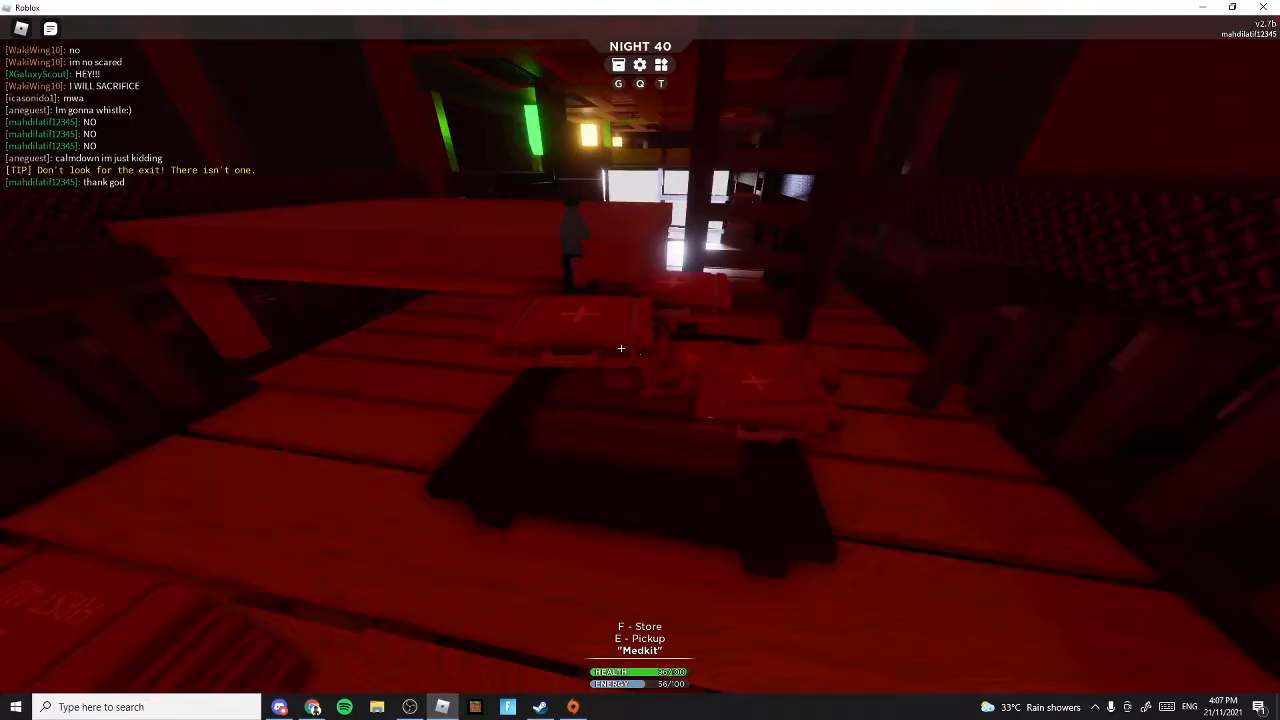
mouse_move(640, 360)
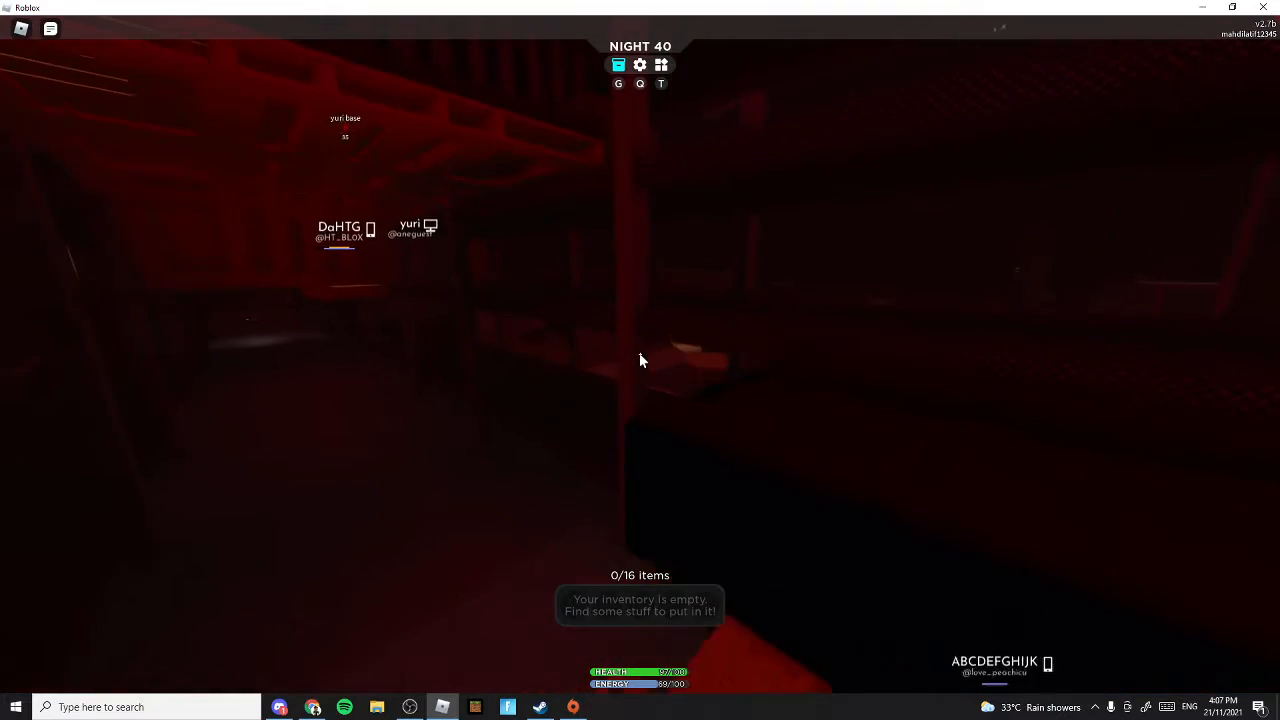
mouse_move(640, 360)
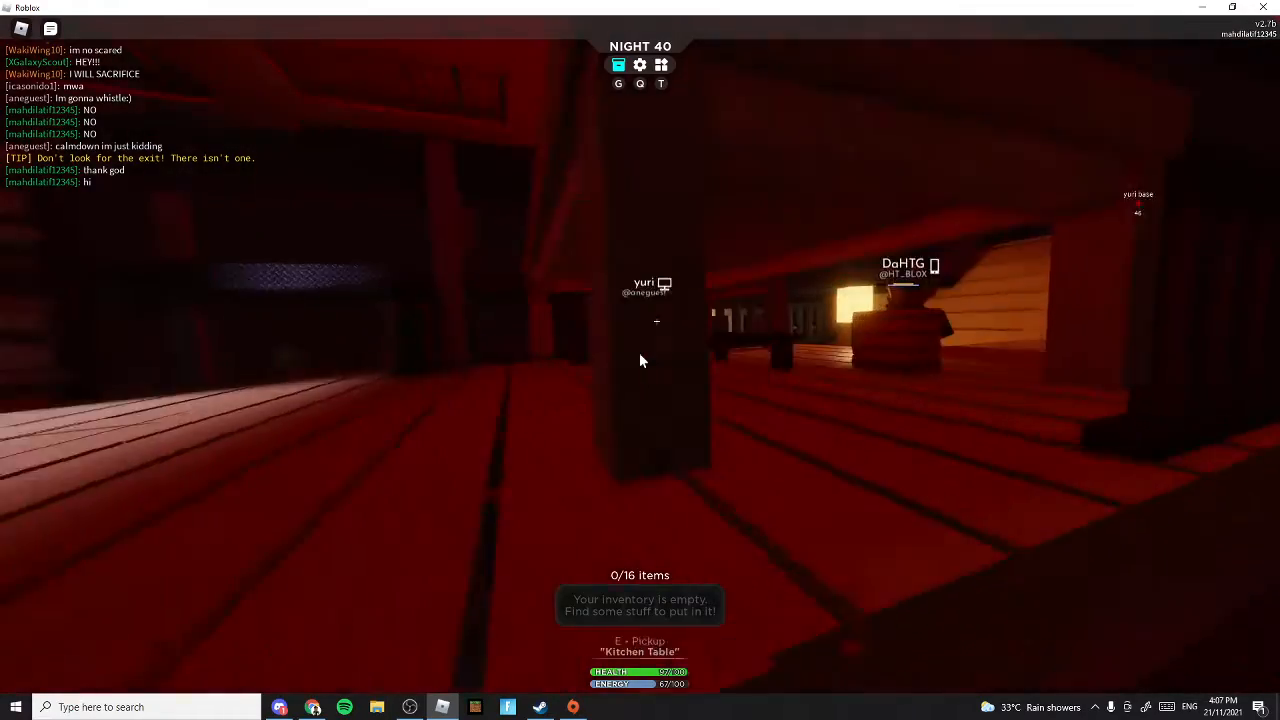
mouse_move(640, 360)
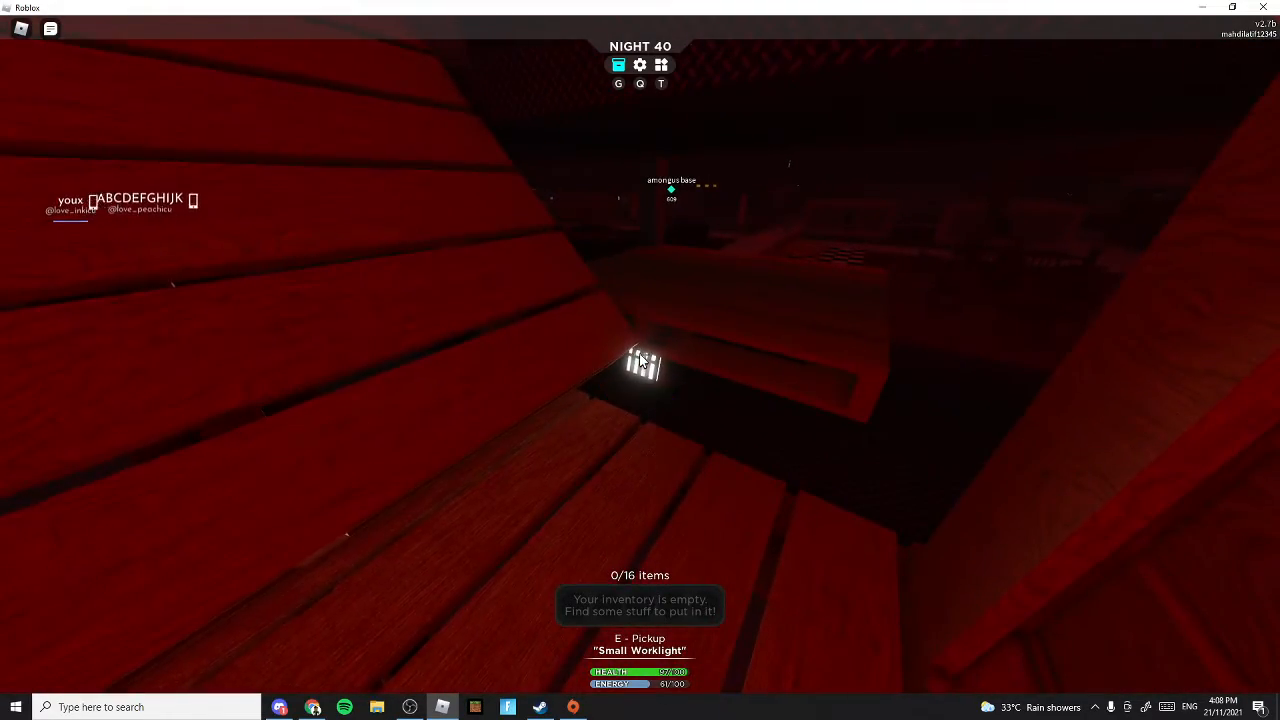
Pick up the Small Worklight near the other players and carry it.
key("e")
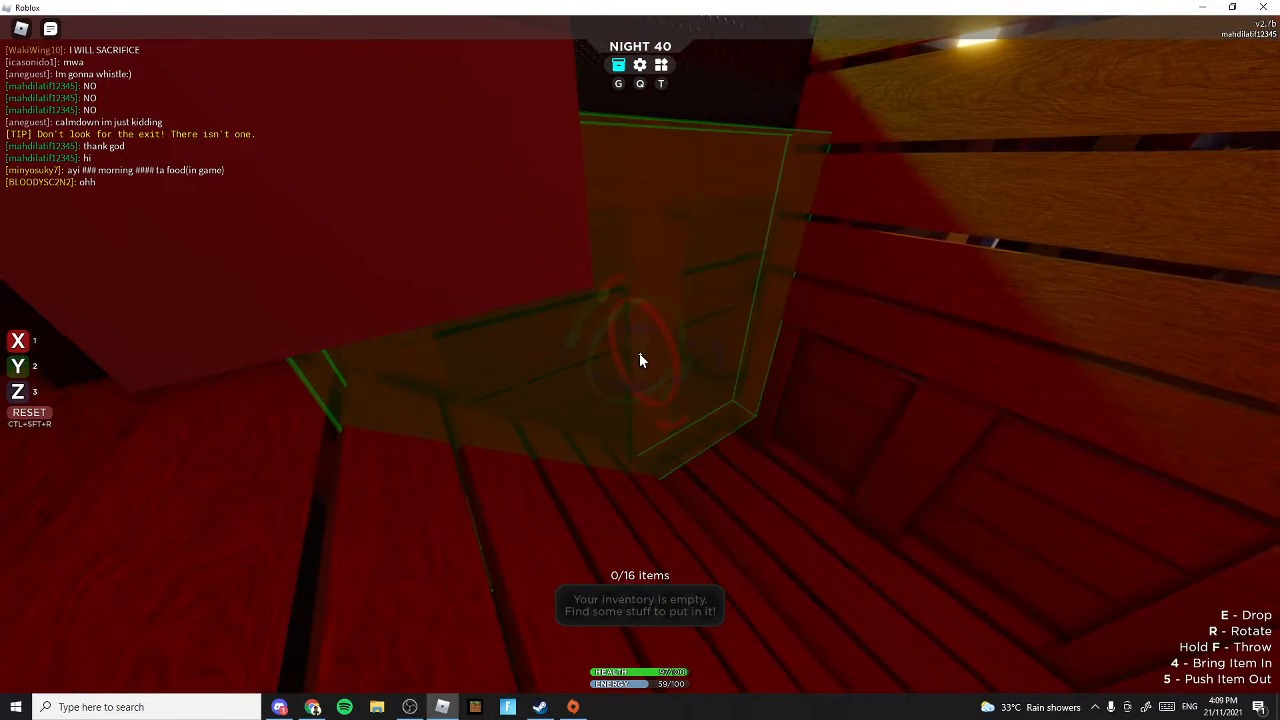
mouse_move(640, 360)
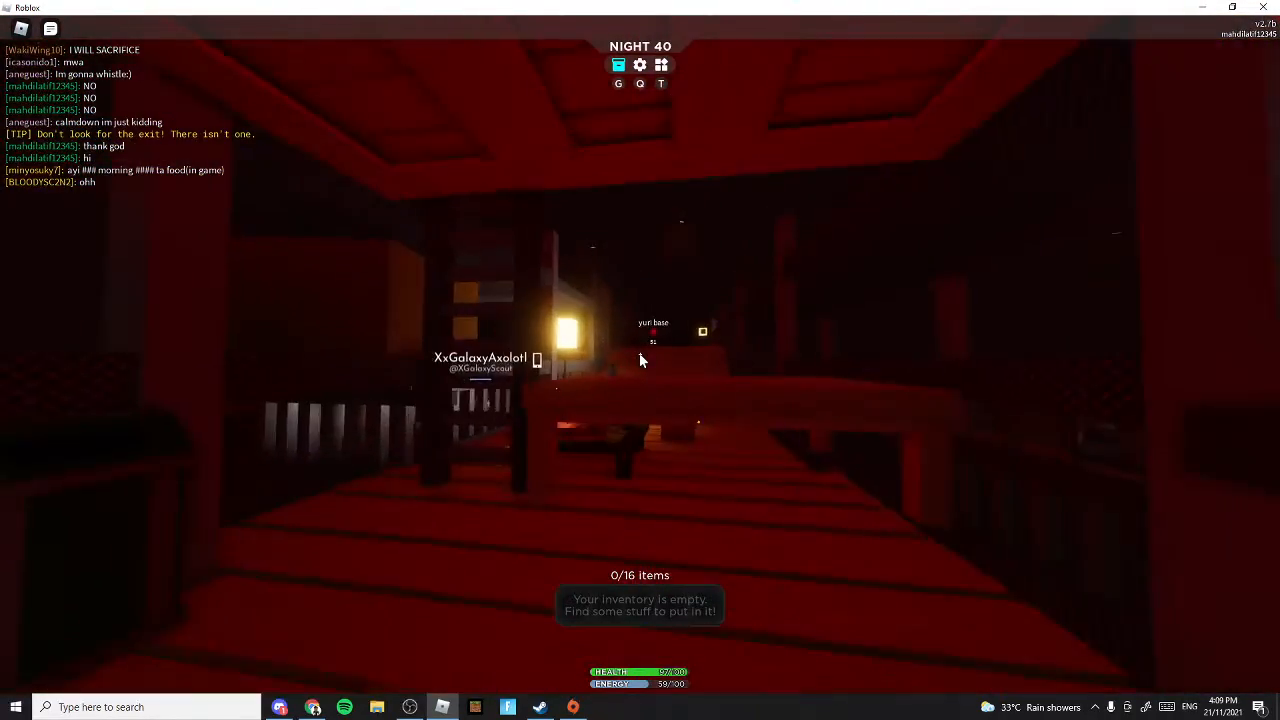
mouse_move(640, 360)
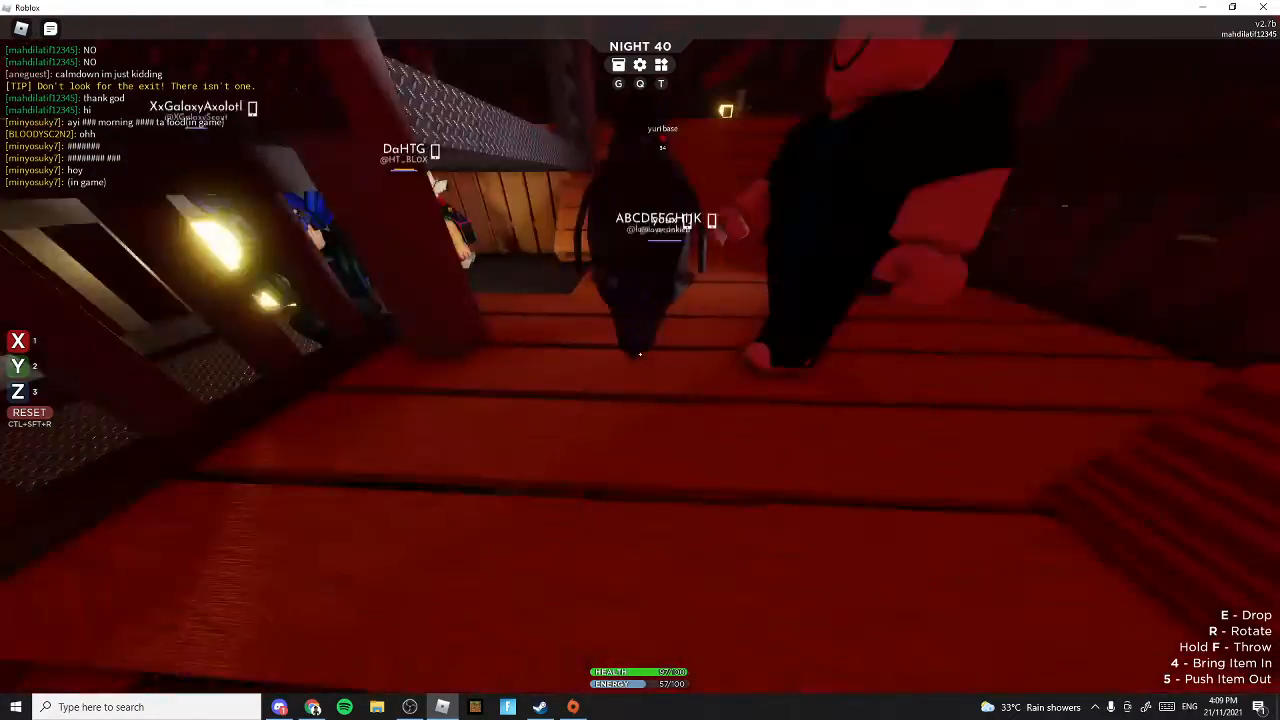
mouse_move(640, 360)
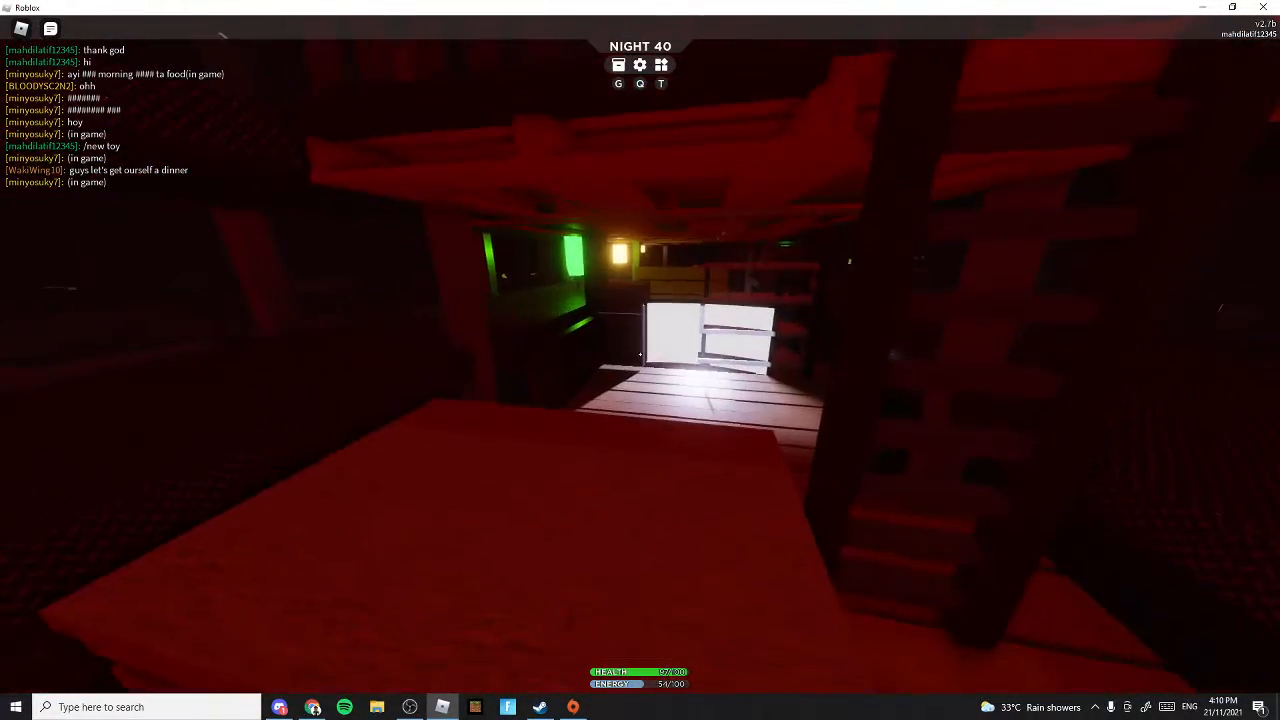
mouse_move(588, 376)
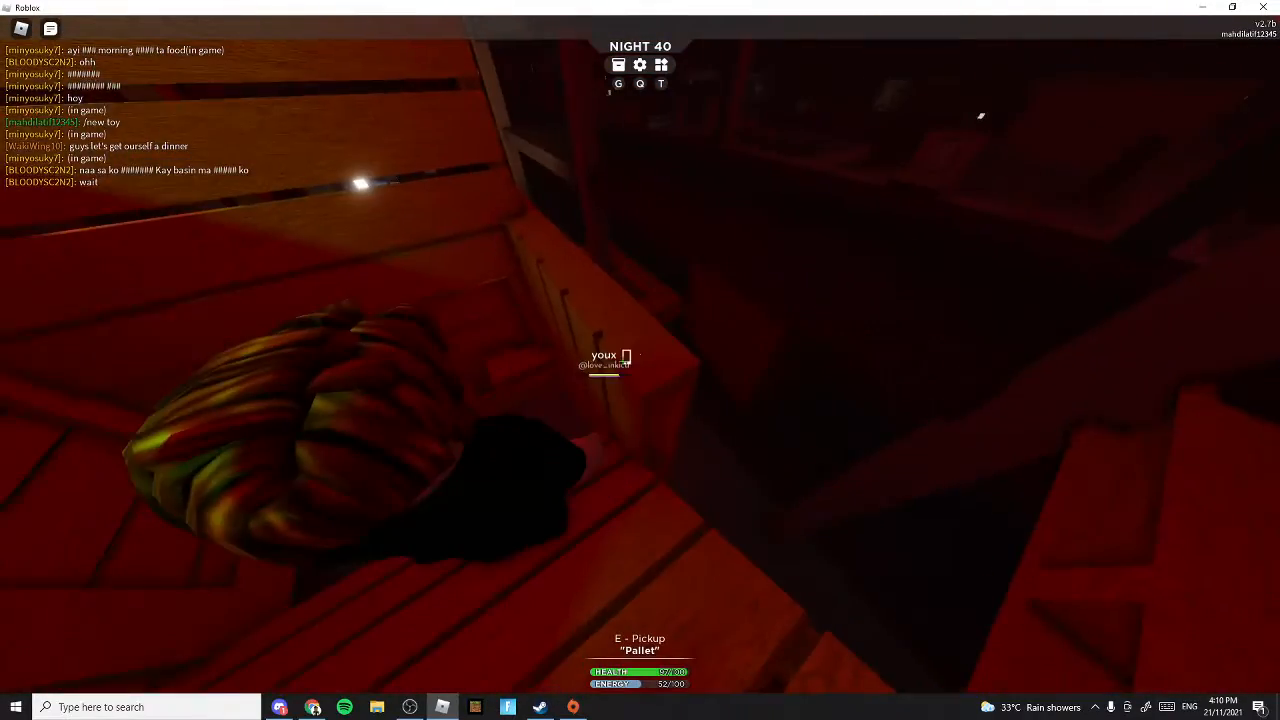
Pick up the Pallet while following the group through the store.
key("e")
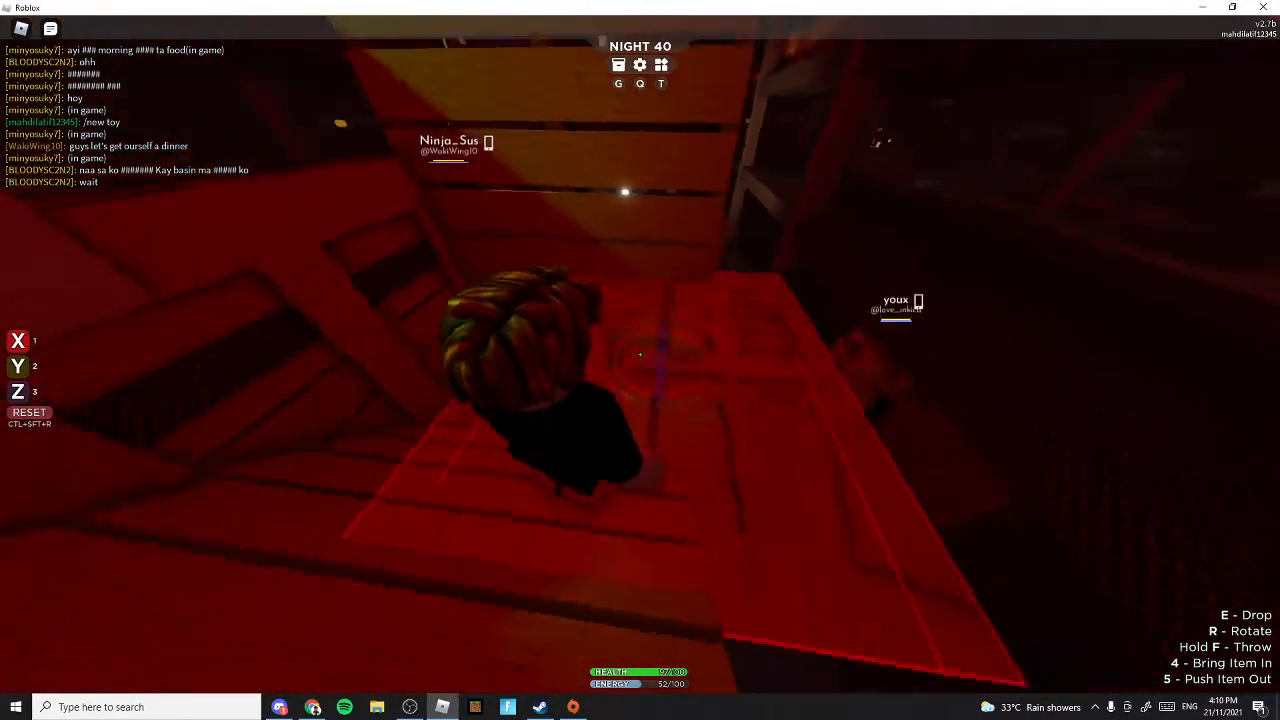